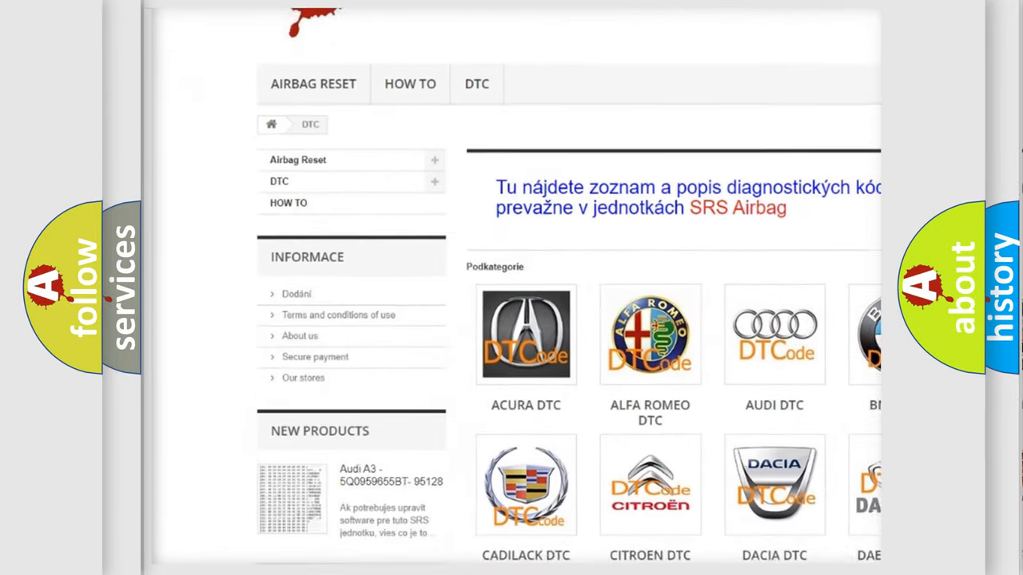
{"action": "scroll", "scroll_direction": "down", "scroll_amount": 3}
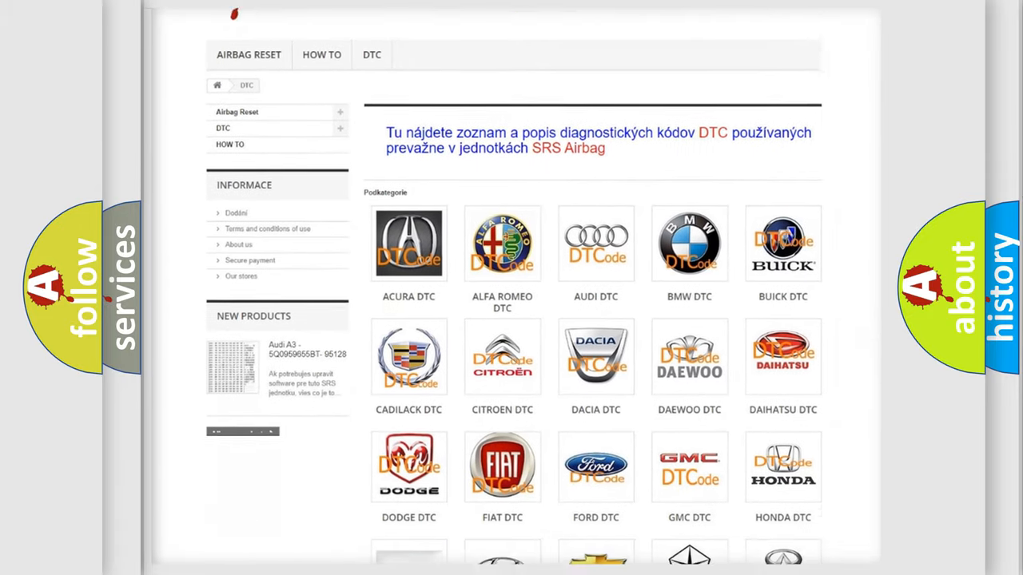
{"action": "scroll", "scroll_direction": "down", "scroll_amount": 3}
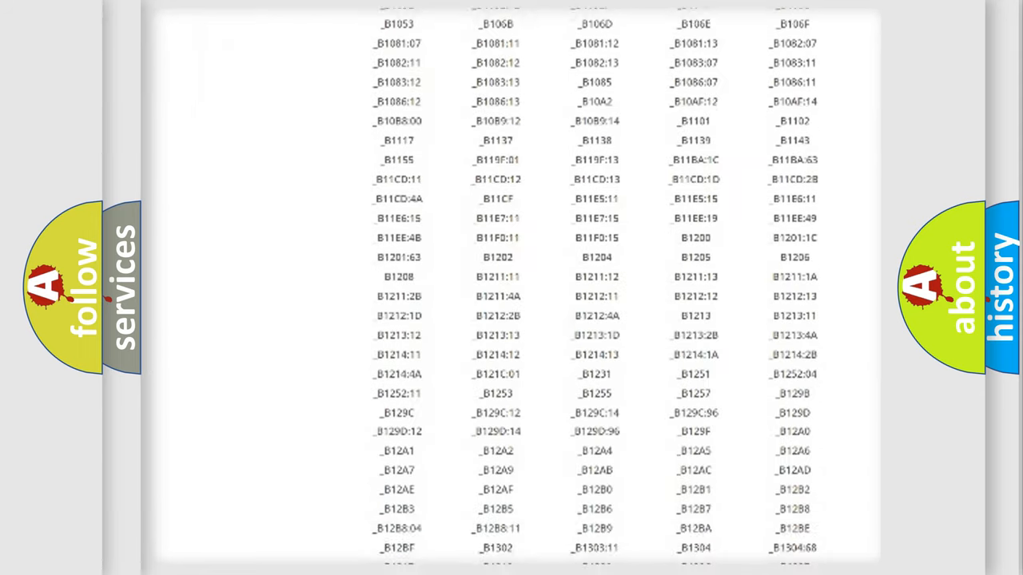
{"action": "scroll", "scroll_direction": "down", "scroll_amount": 3}
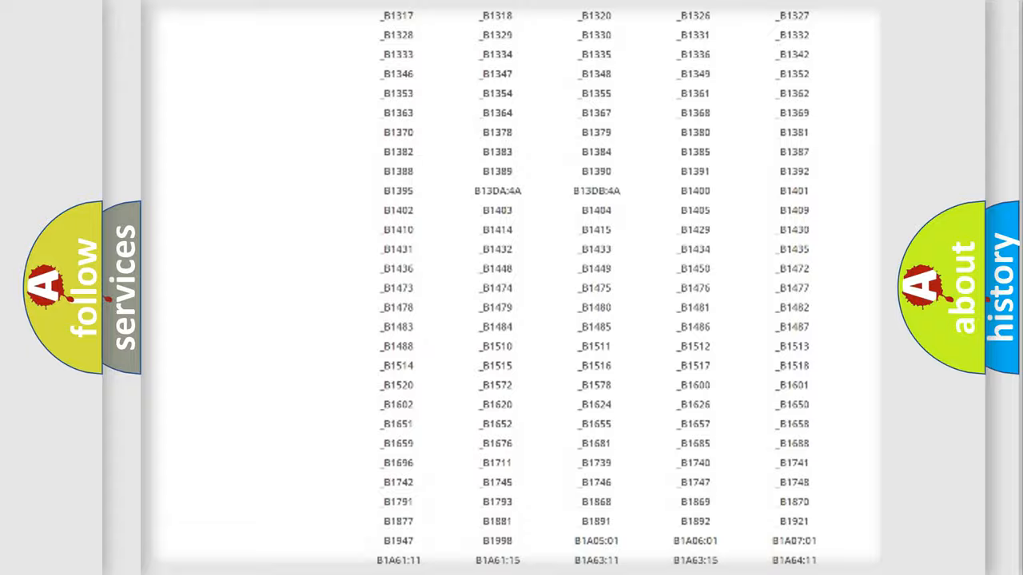